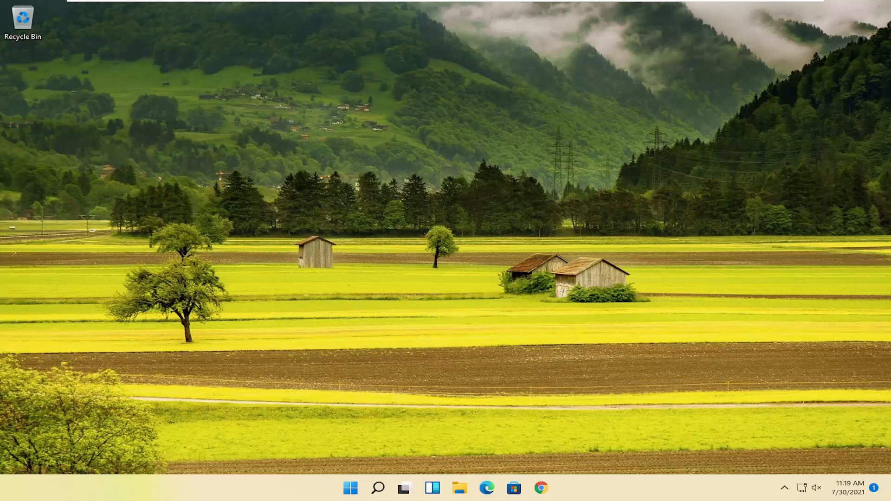
Step: Search for cmd and launch Command Prompt as administrator, approving the UAC prompt
left_click(350, 489)
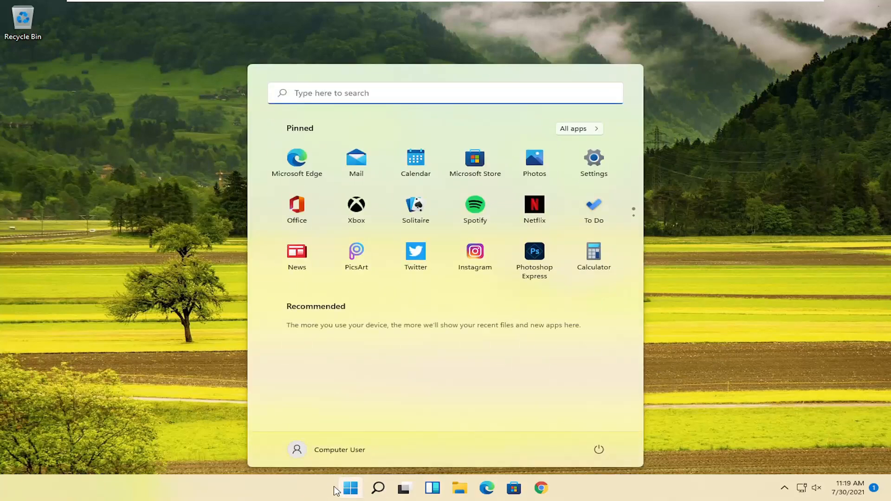
type("cmd")
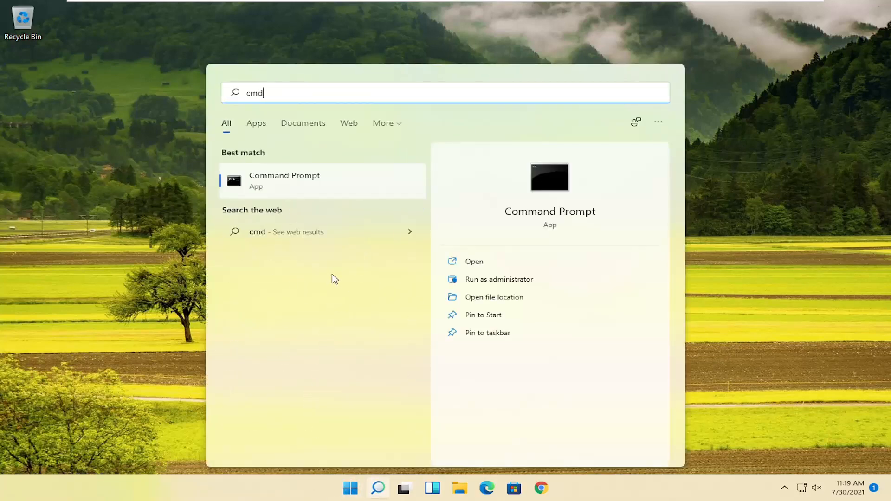
right_click(284, 180)
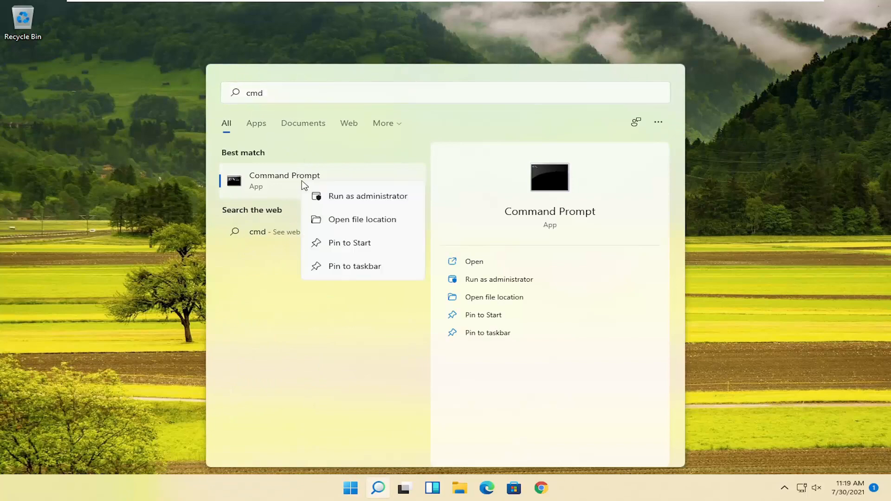
left_click(368, 195)
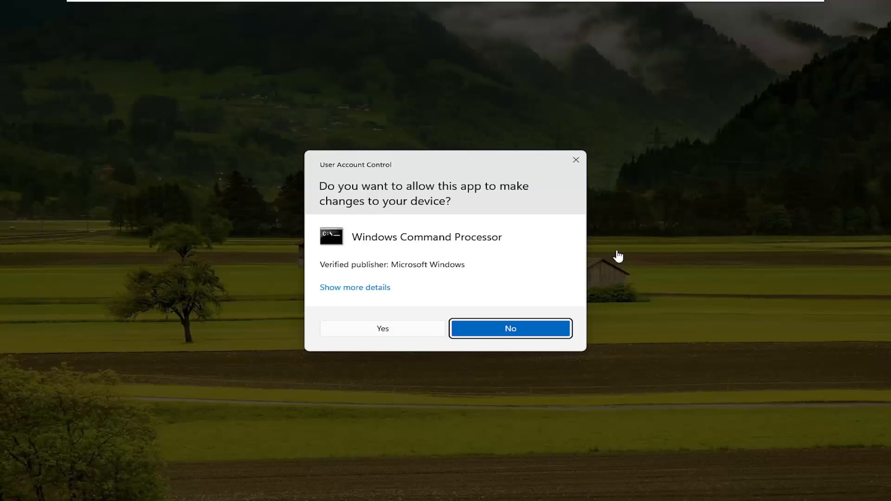
left_click(382, 329)
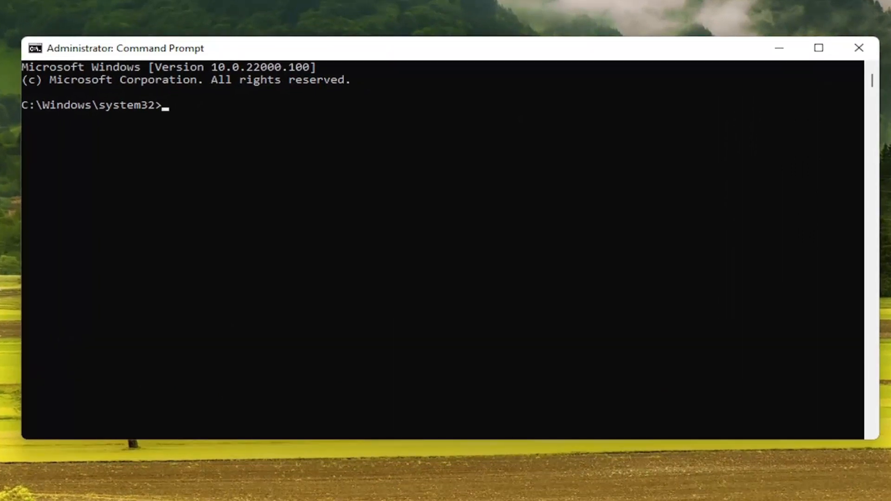
Step: Run ipconfig /flushdns to clear the DNS resolver cache
type("ipconfig /flush")
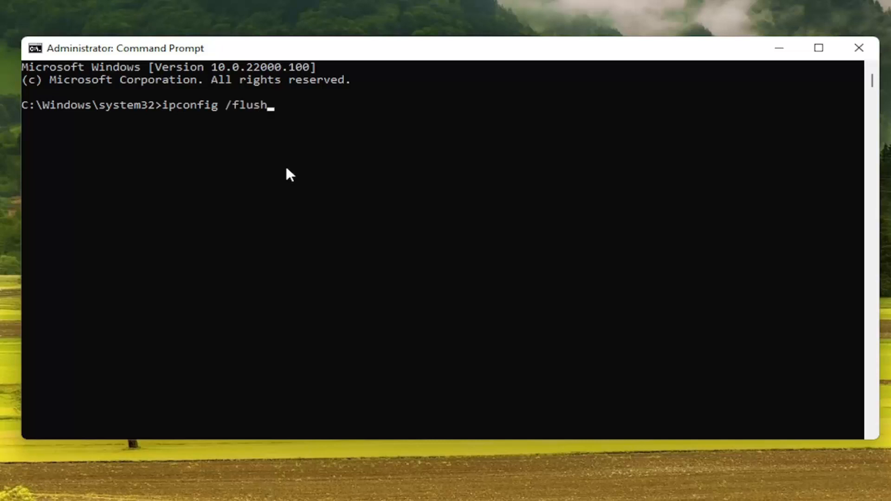
type("dns")
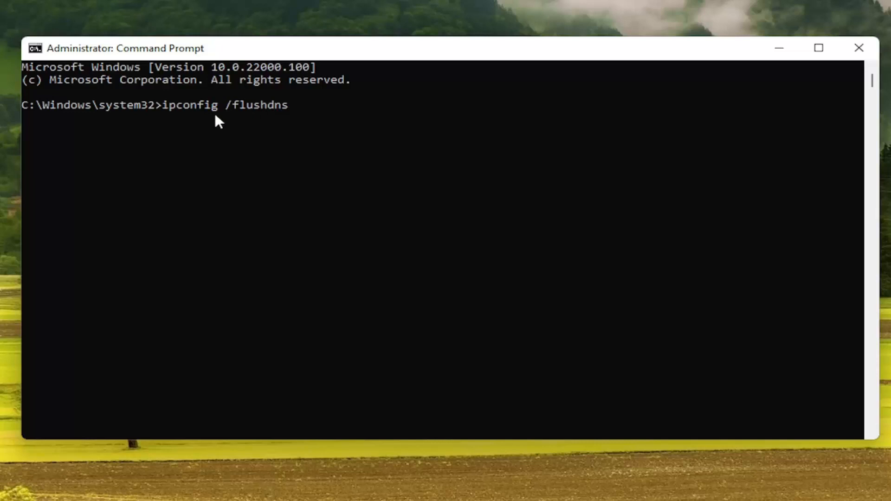
key("enter")
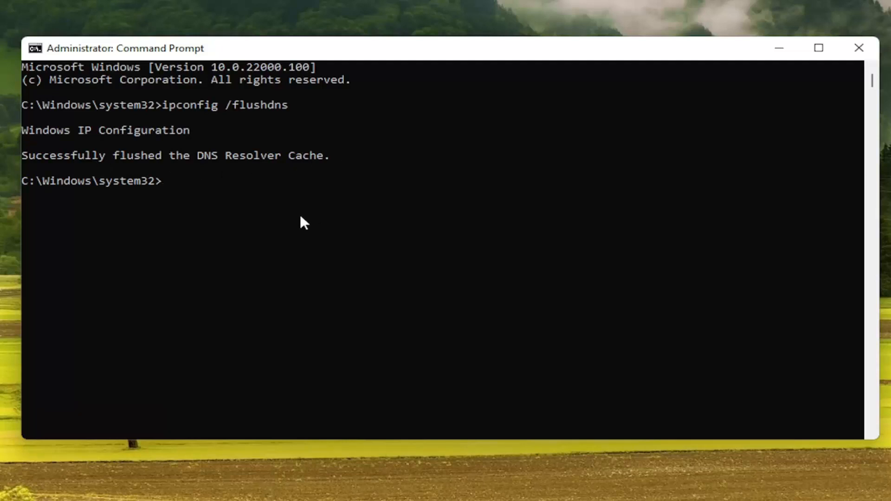
Step: Run netsh winsock reset to reset the Winsock catalog
type("ne")
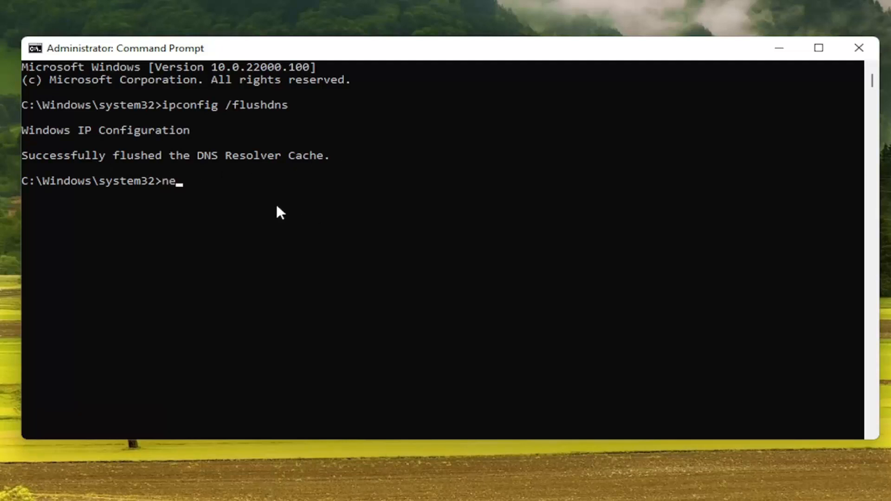
type("tsh winsopc")
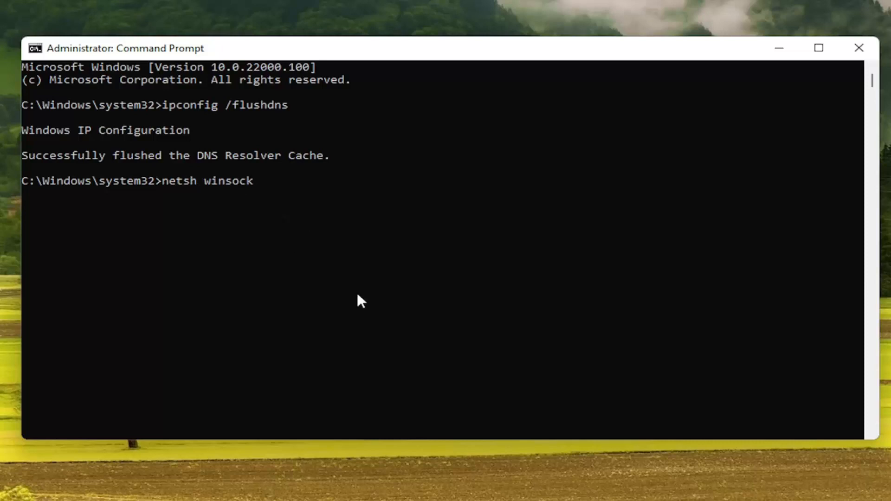
type("reset")
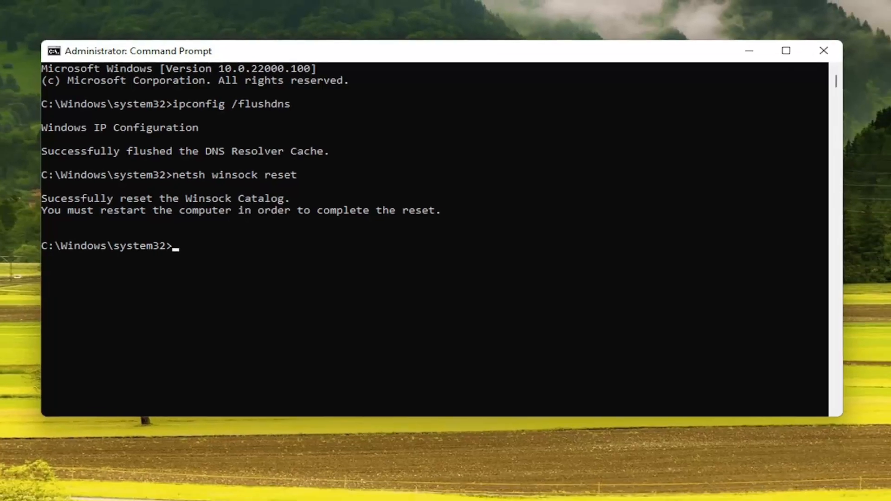
Step: Open and dismiss the Start button's Quick Link menu to return to the desktop
right_click(350, 488)
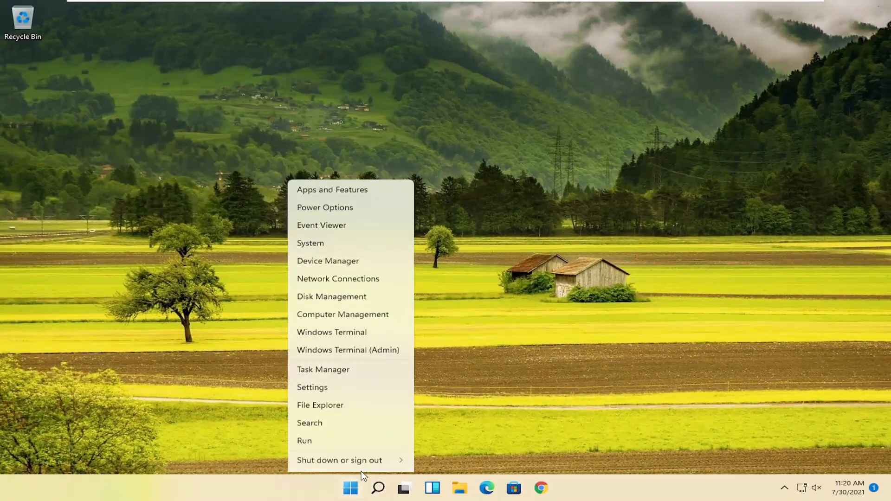
left_click(339, 461)
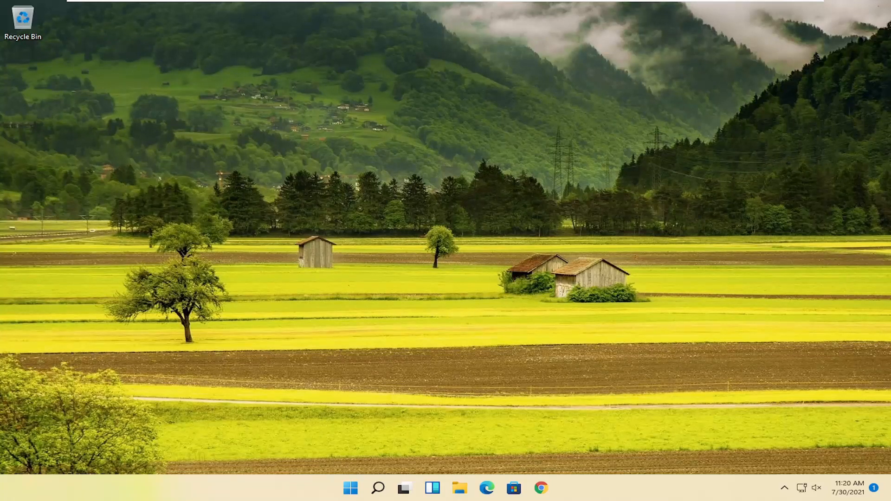
mouse_move(433, 449)
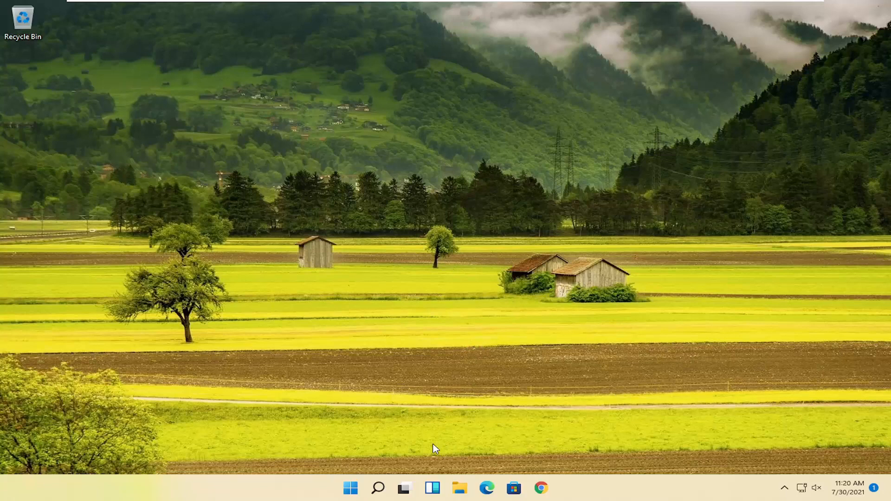
Step: Search for 'settings' and launch the Settings app
left_click(378, 488)
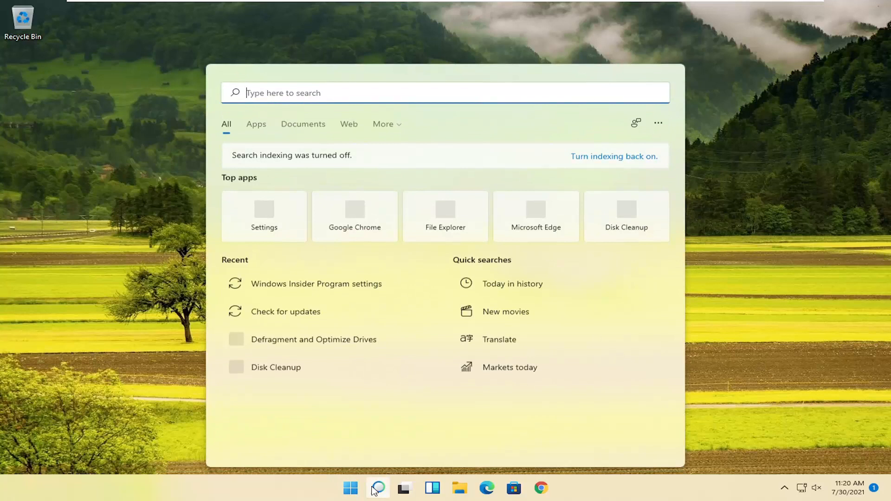
type("settings")
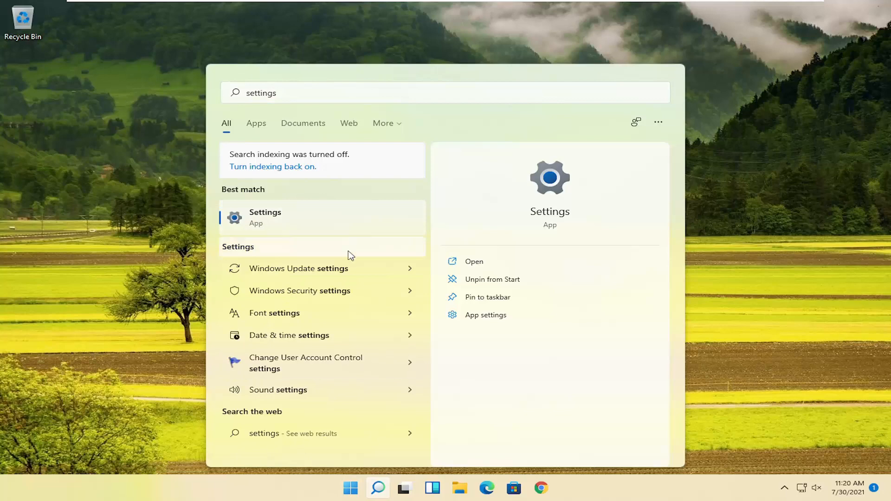
left_click(265, 217)
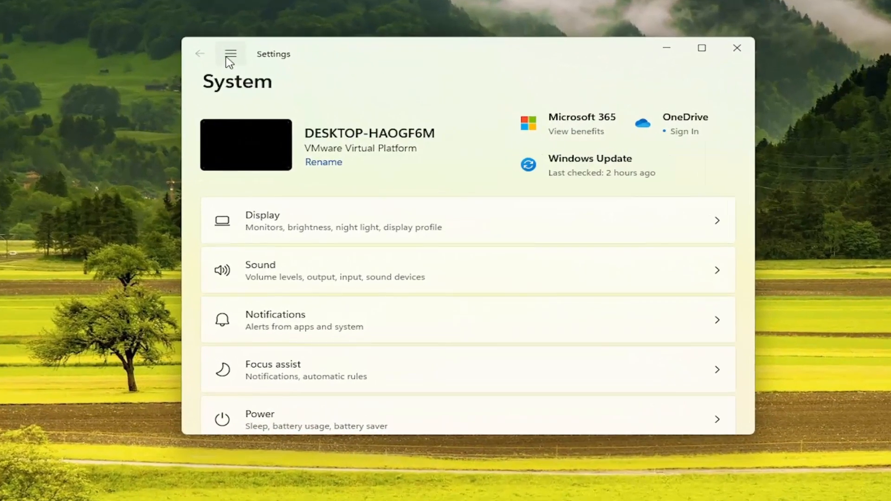
Step: Navigate to Network & internet > Advanced network settings and scroll to Network reset
left_click(230, 54)
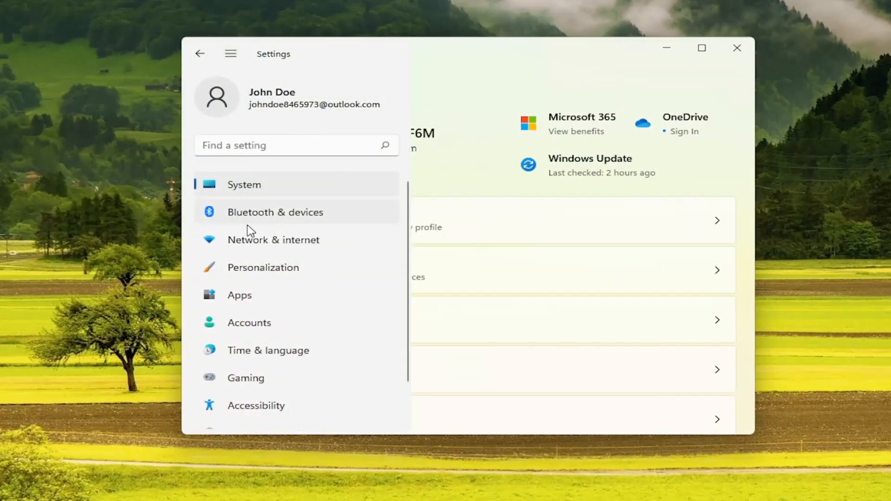
mouse_move(289, 248)
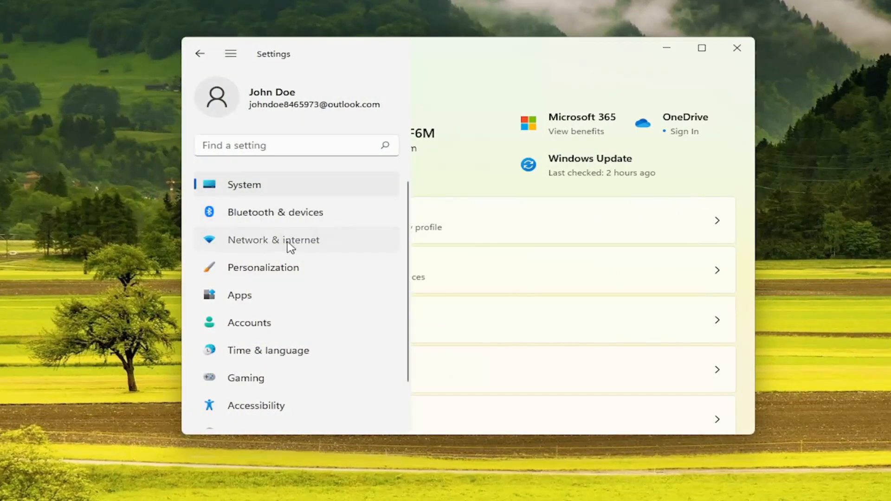
left_click(273, 239)
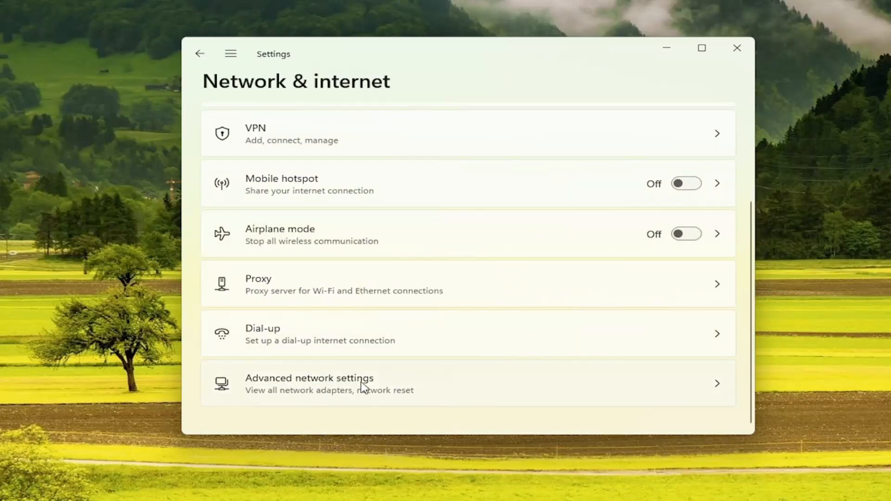
left_click(364, 384)
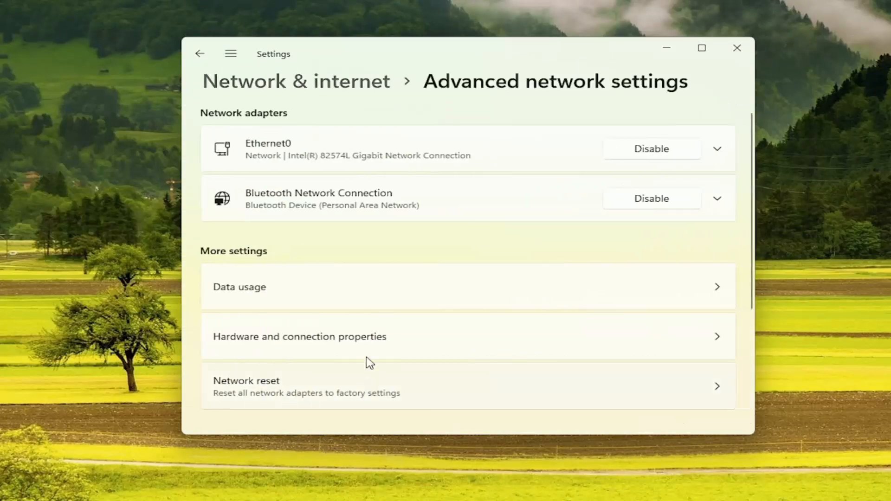
scroll("down", 3)
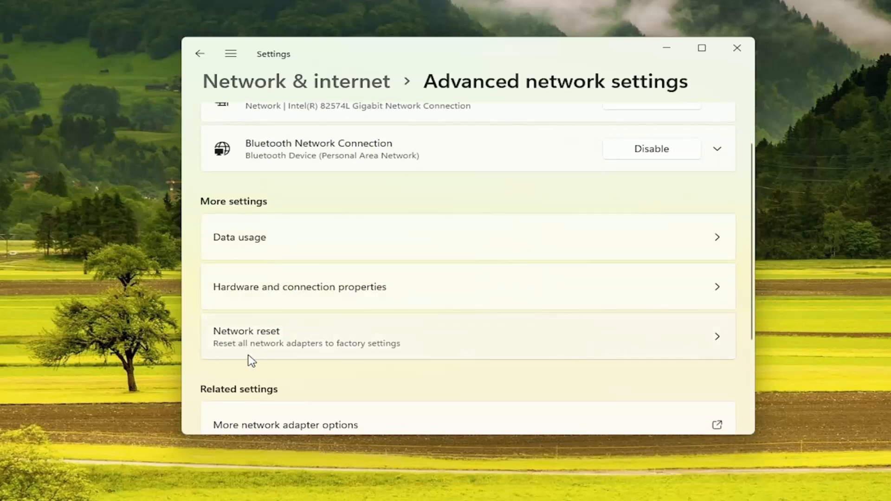
mouse_move(427, 347)
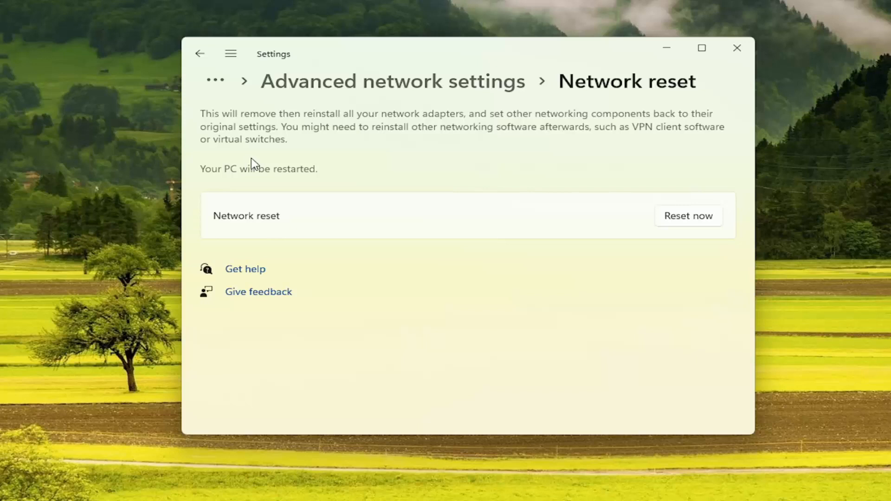
mouse_move(300, 163)
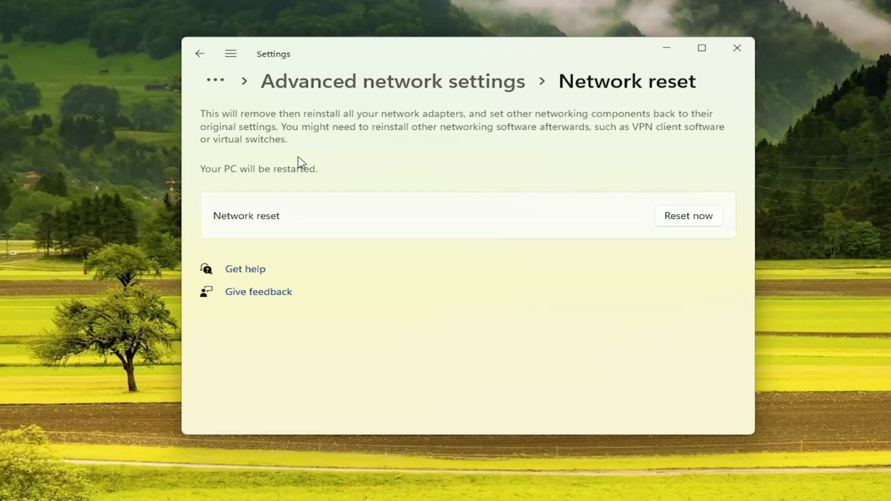
Step: Reset all network adapters with Reset now and confirm with Yes
left_click(688, 215)
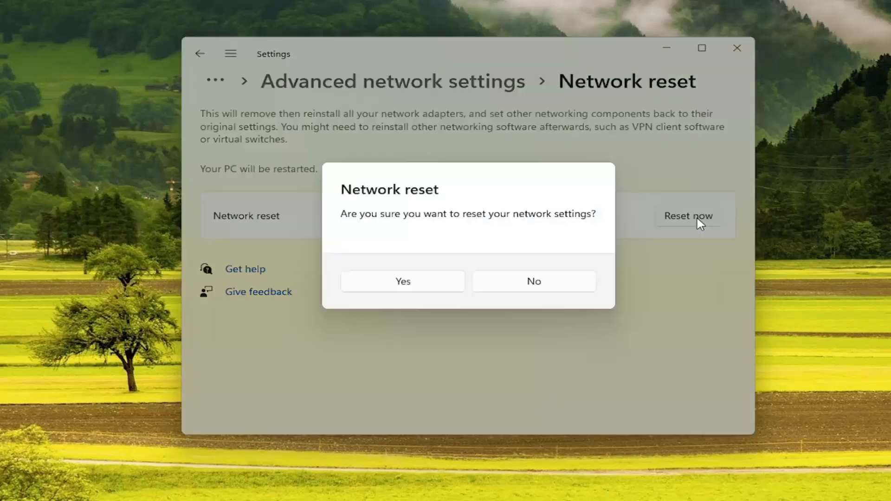
mouse_move(562, 219)
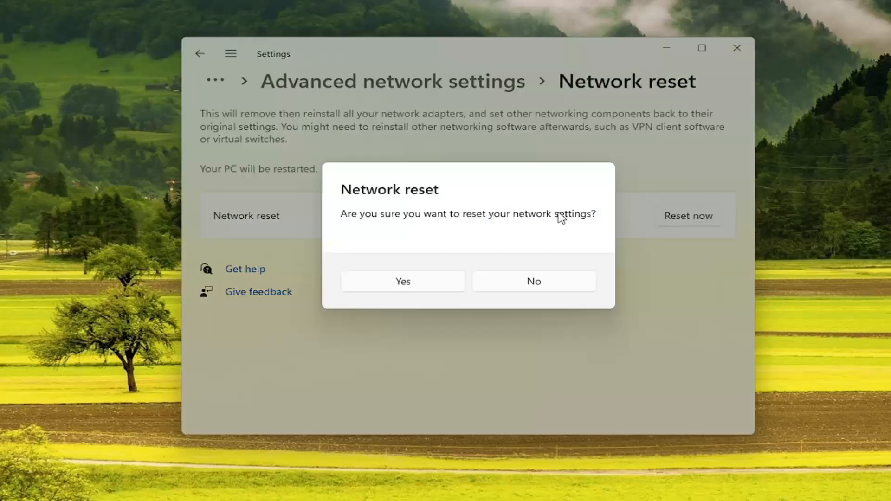
left_click(533, 281)
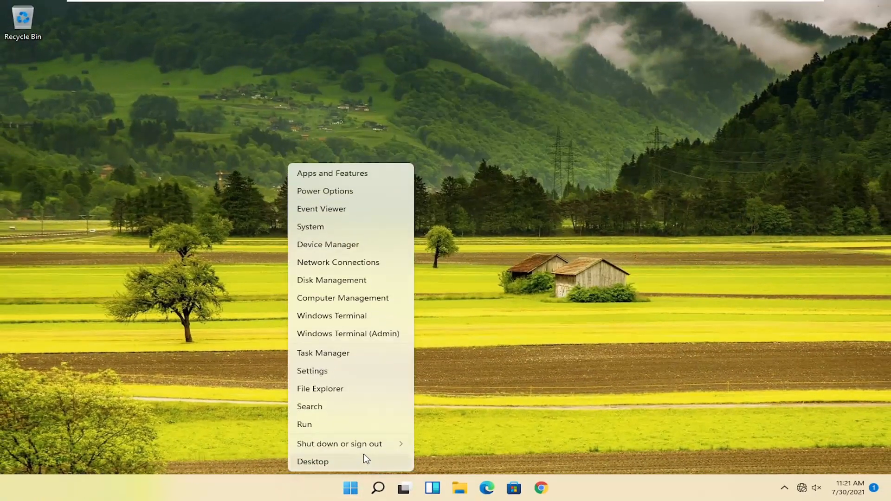
Step: Choose Restart from the Win+X shutdown options
left_click(339, 444)
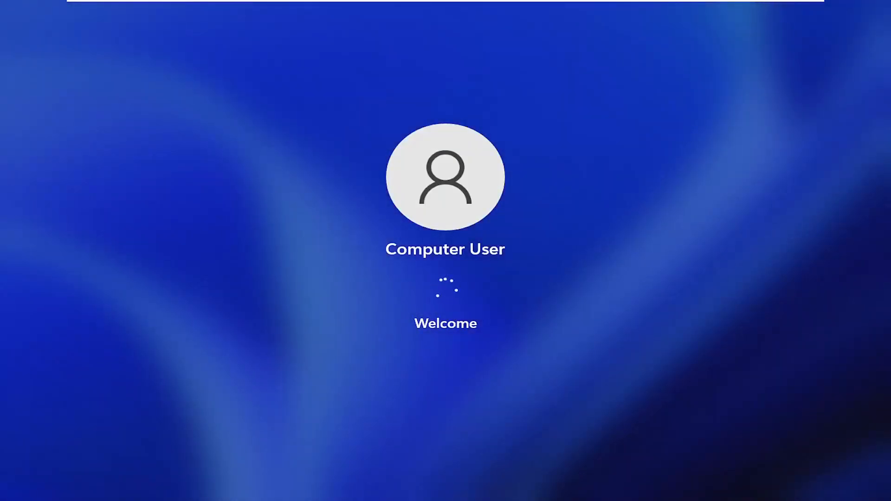